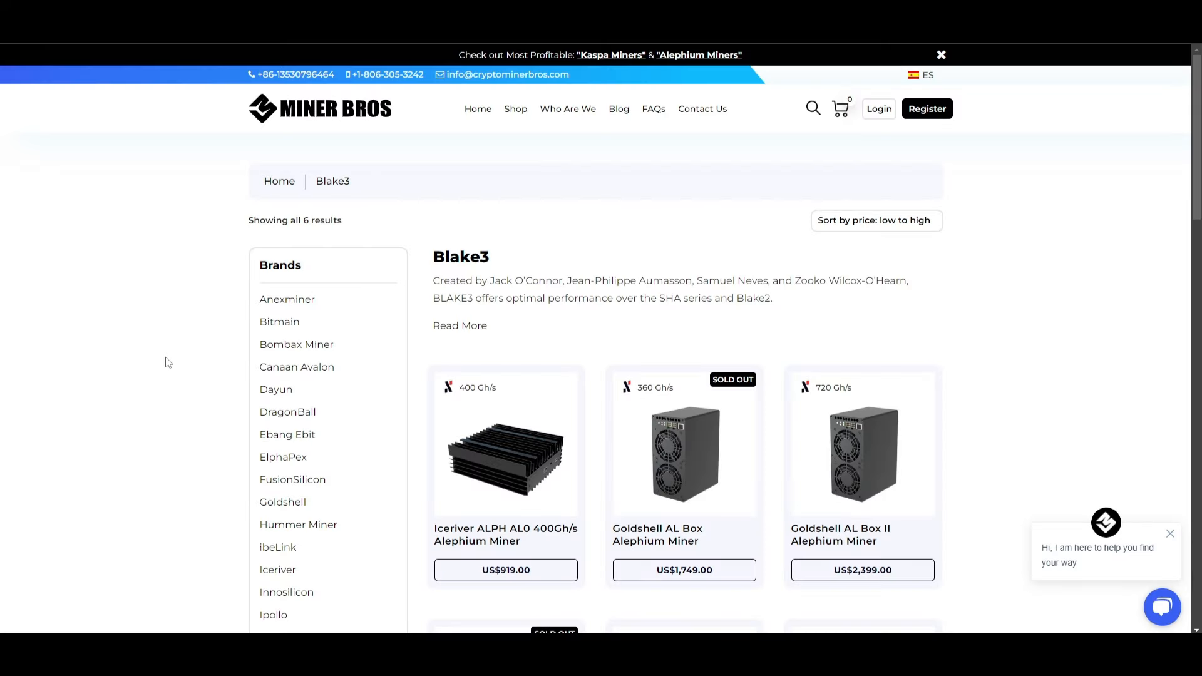
pyautogui.moveTo(235, 116)
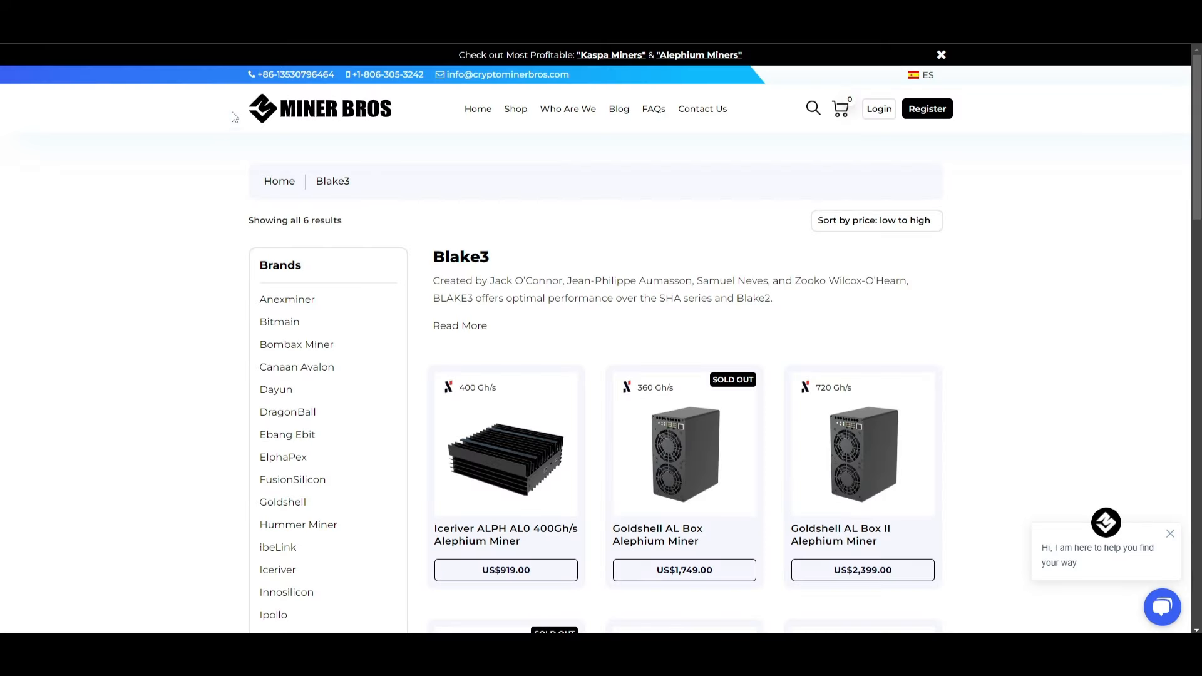
pyautogui.moveTo(176, 297)
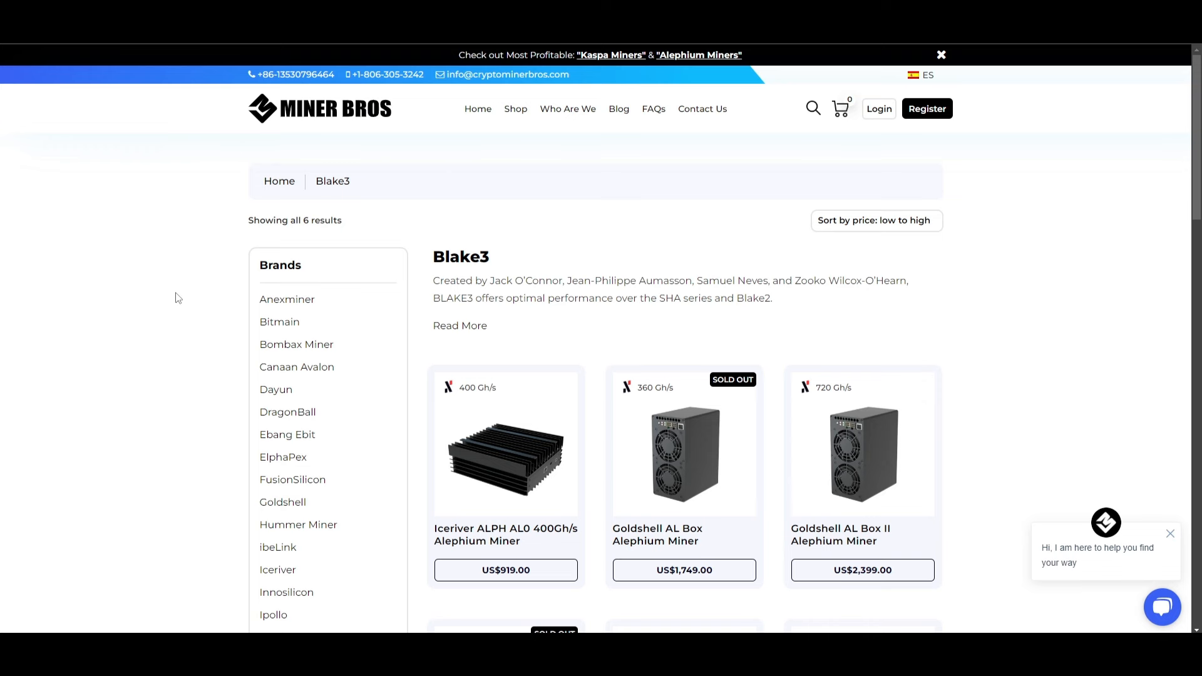
pyautogui.moveTo(198, 361)
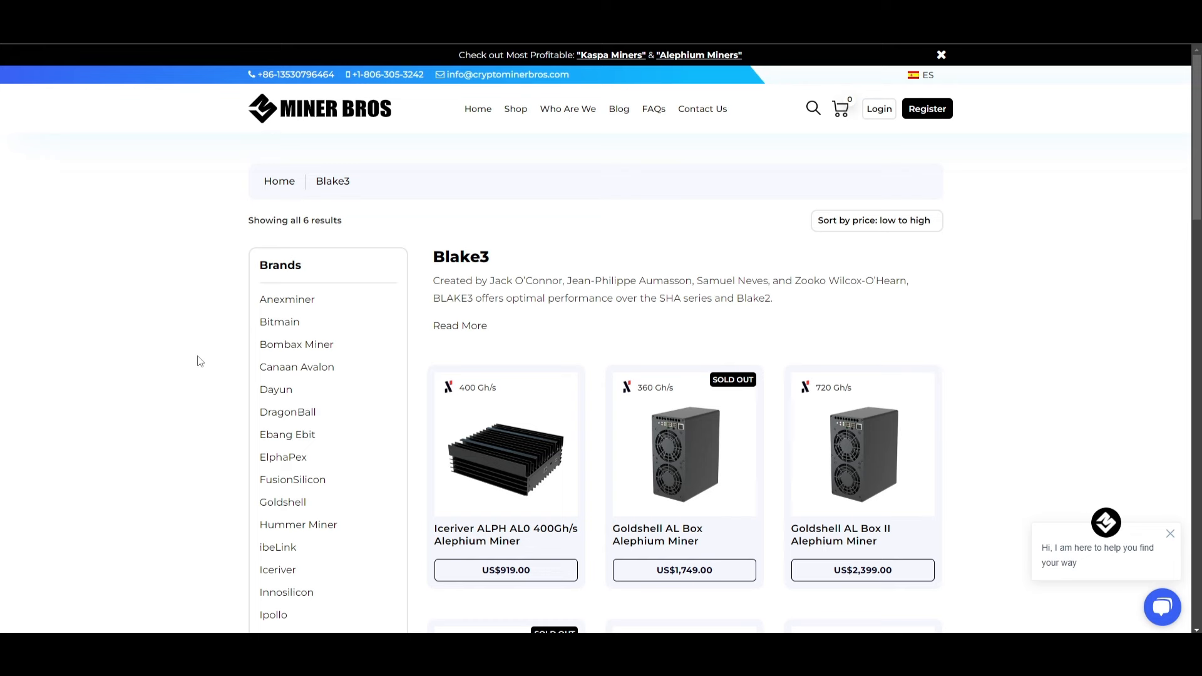
pyautogui.moveTo(188, 353)
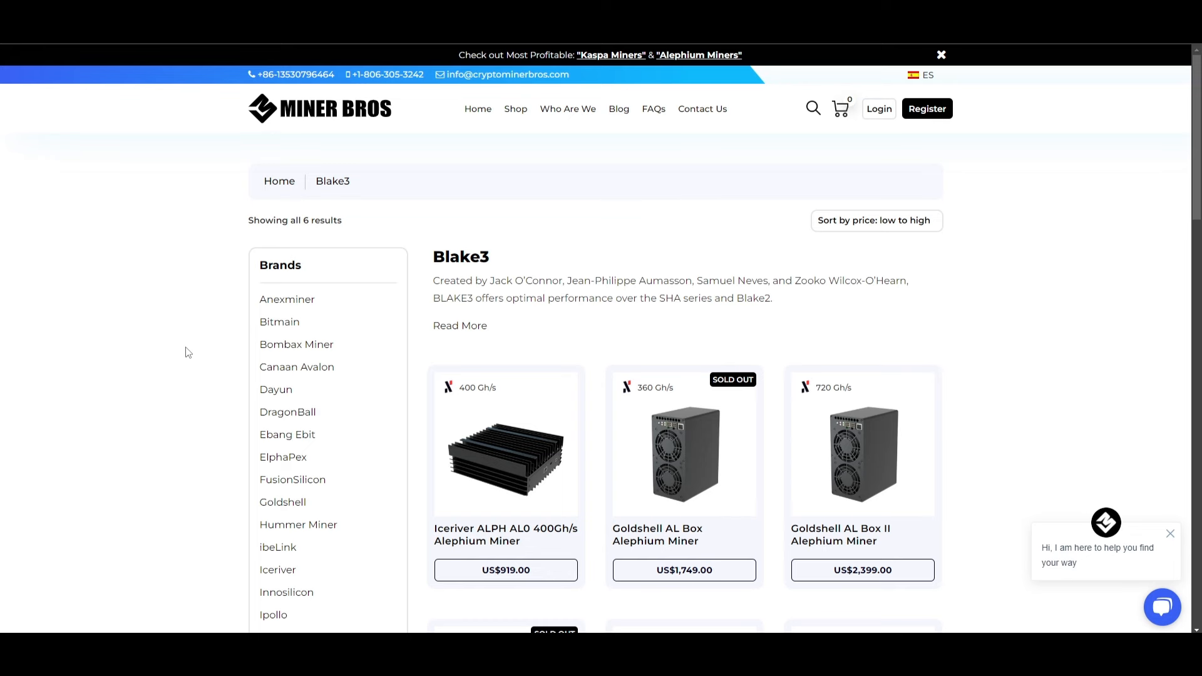
pyautogui.scroll(-3)
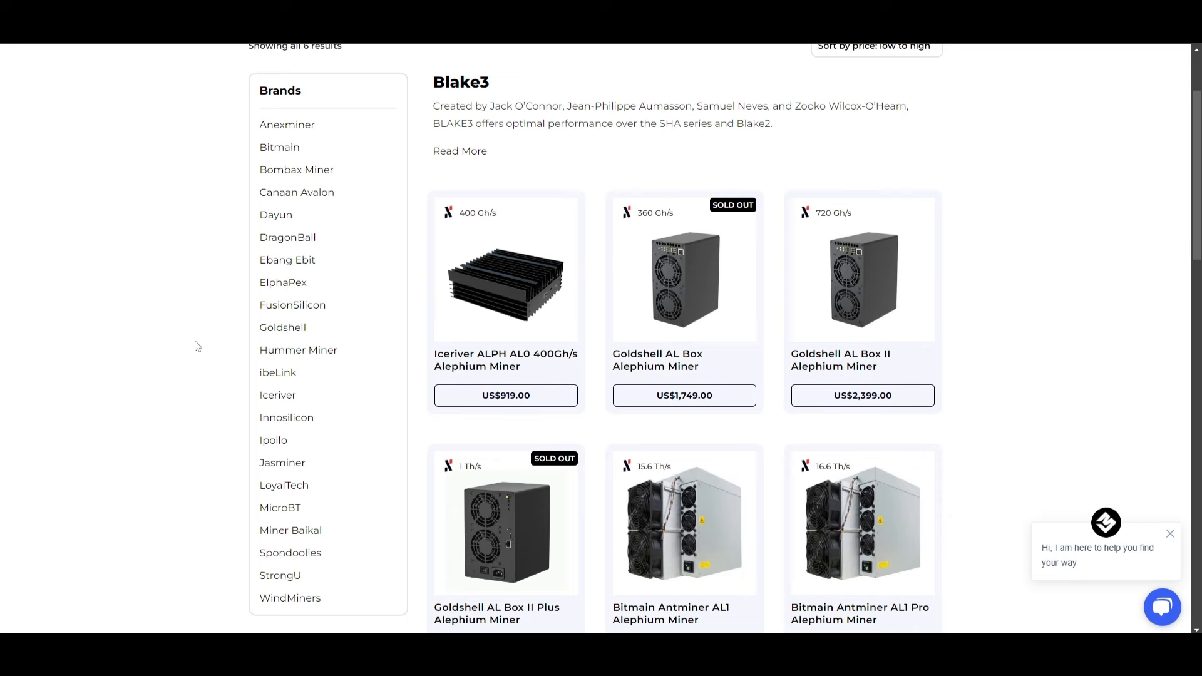
pyautogui.moveTo(140, 220)
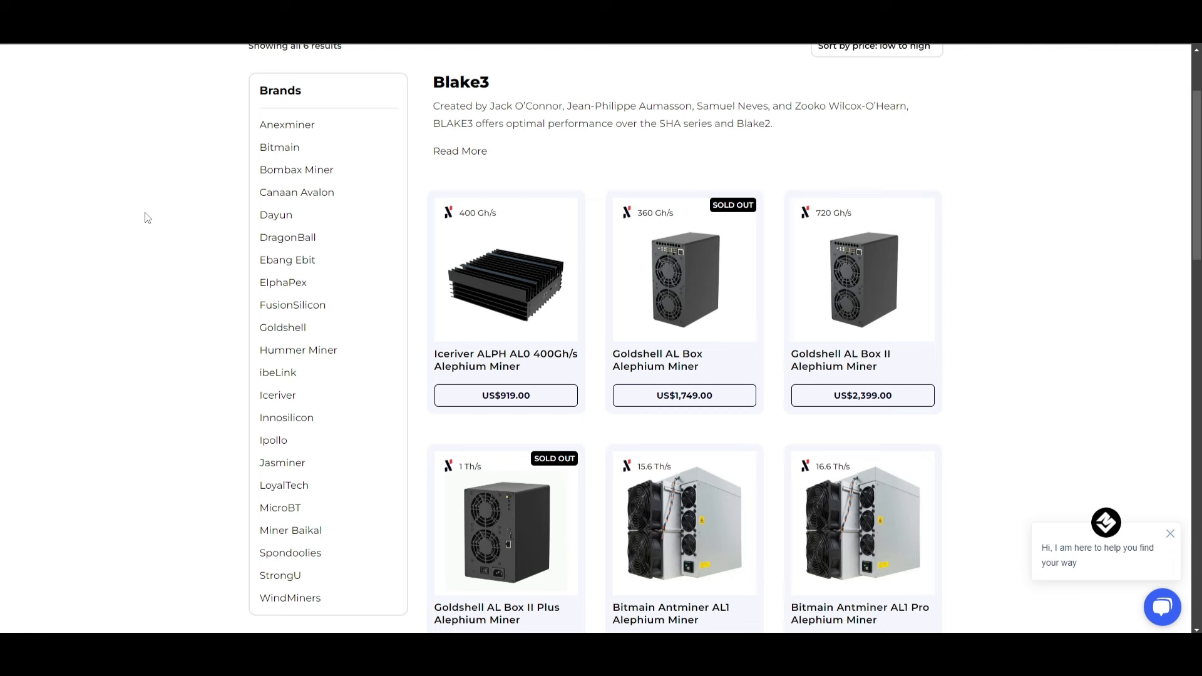
pyautogui.moveTo(208, 278)
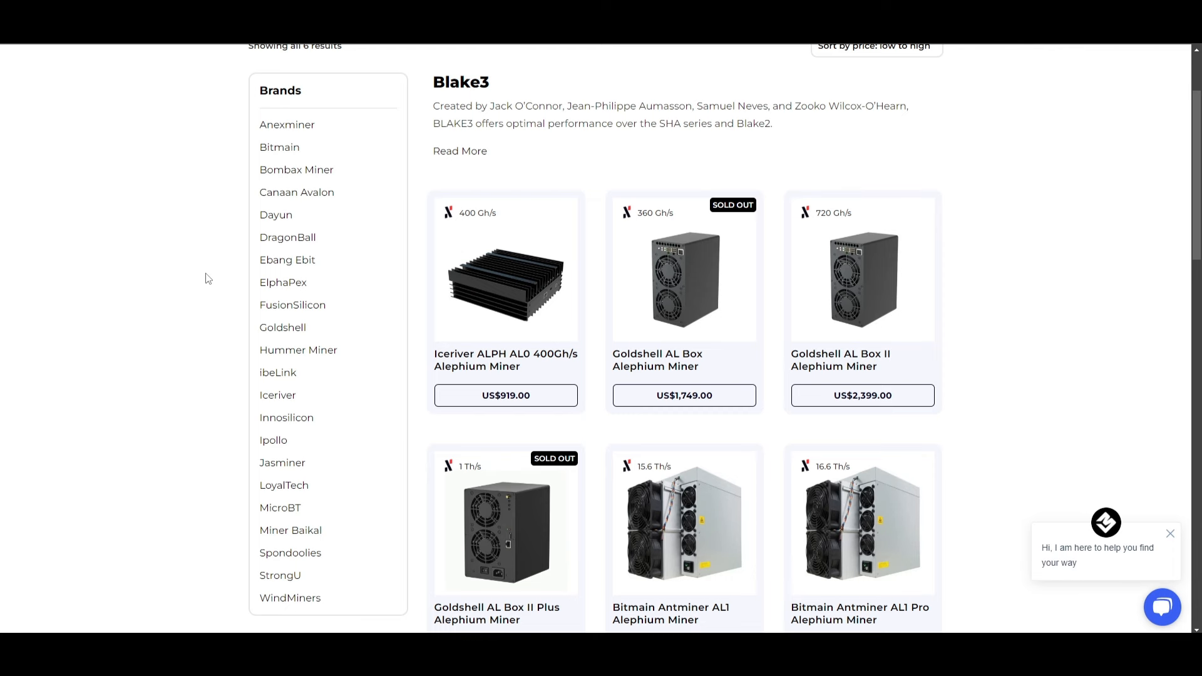
pyautogui.moveTo(745, 173)
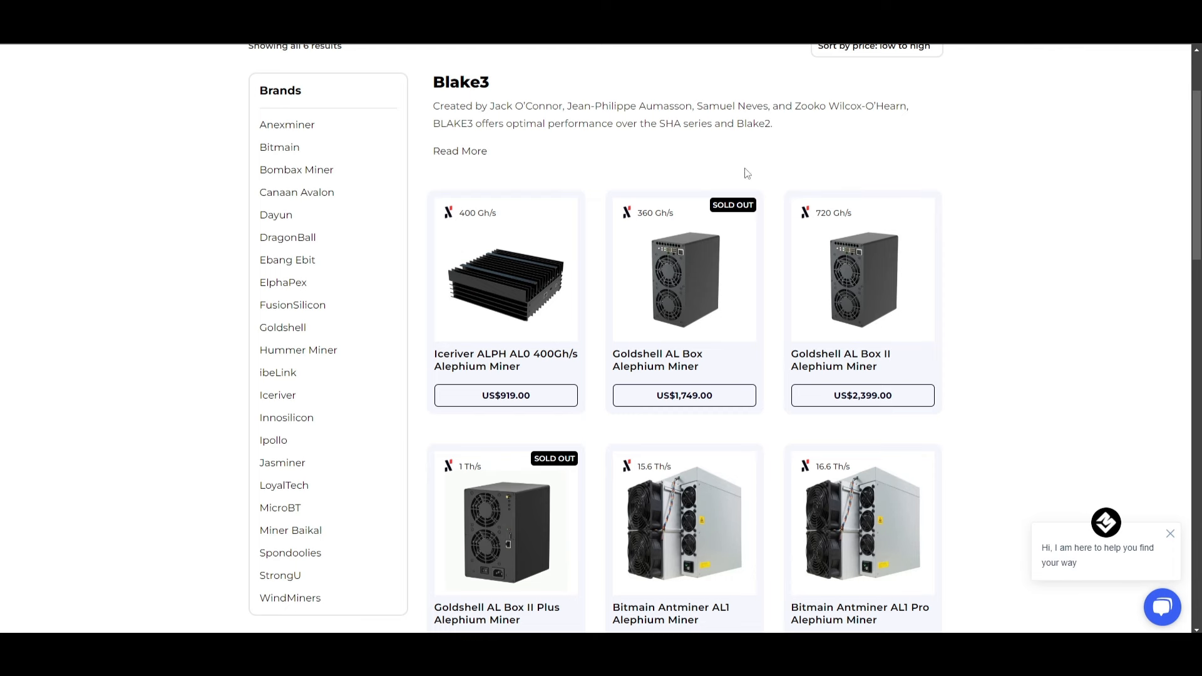
pyautogui.moveTo(1010, 284)
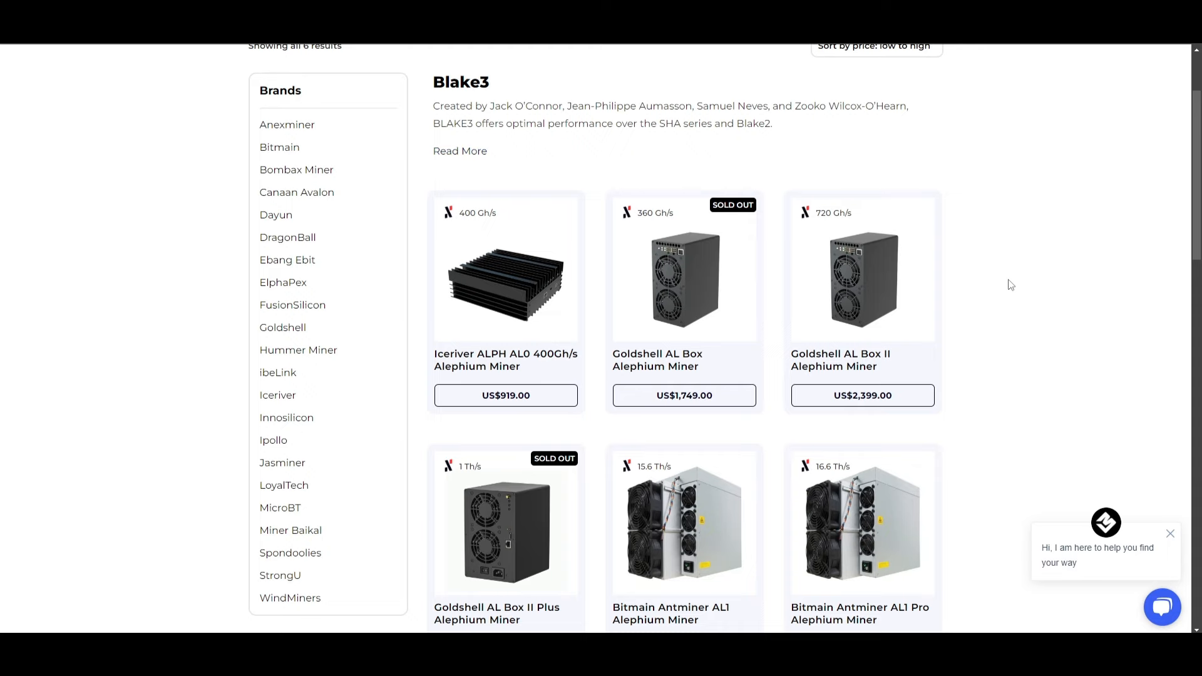
pyautogui.scroll(-3)
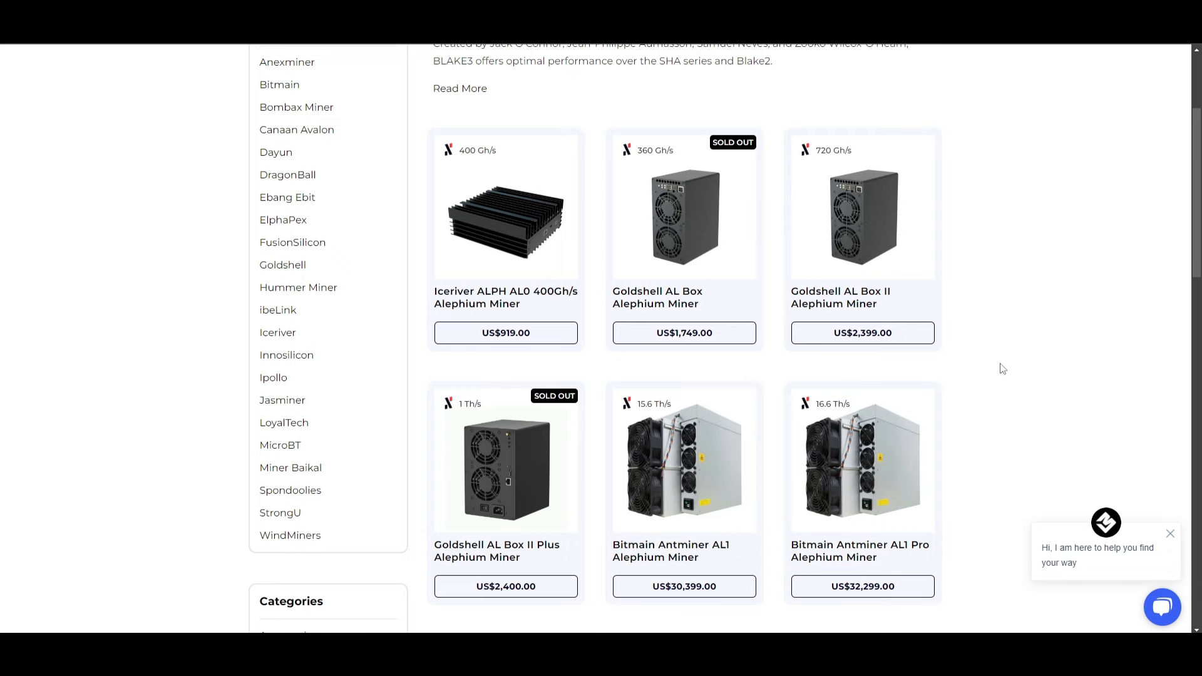
pyautogui.scroll(3)
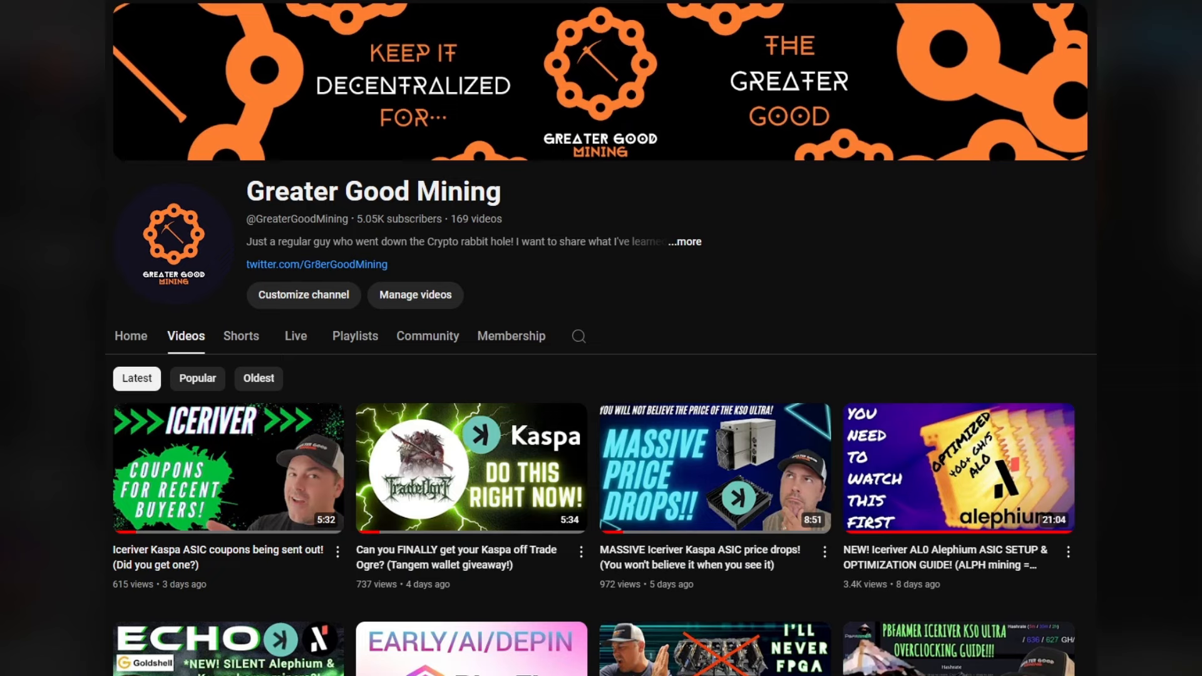
pyautogui.scroll(-3)
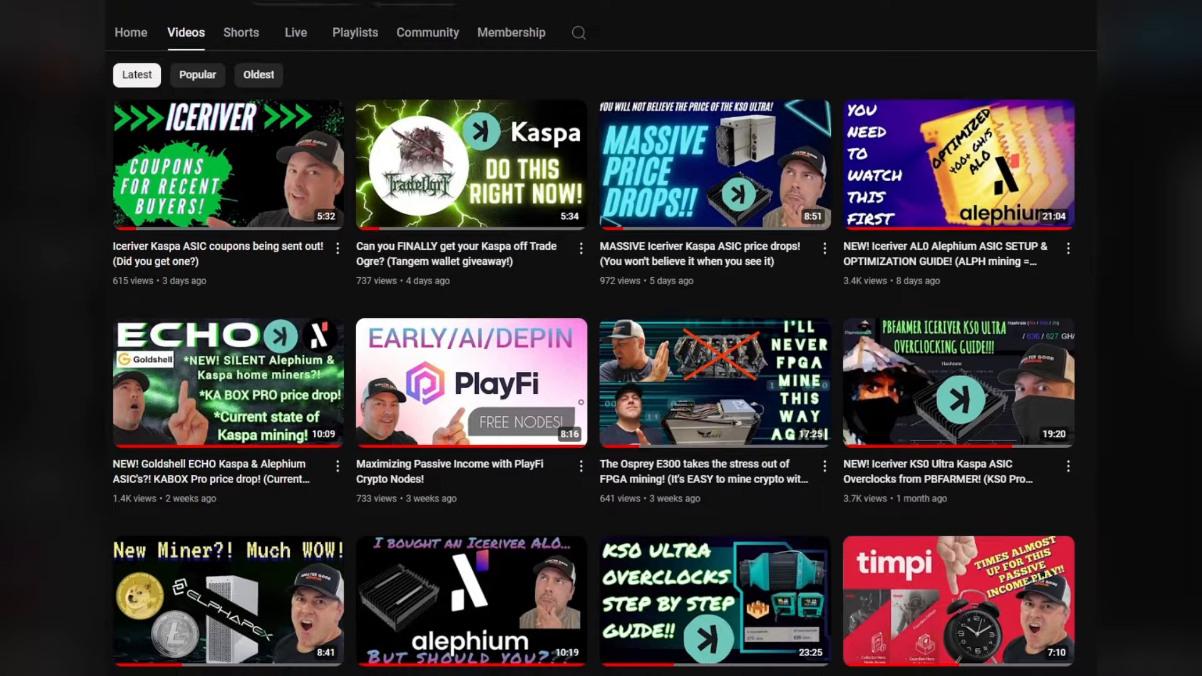
pyautogui.scroll(-3)
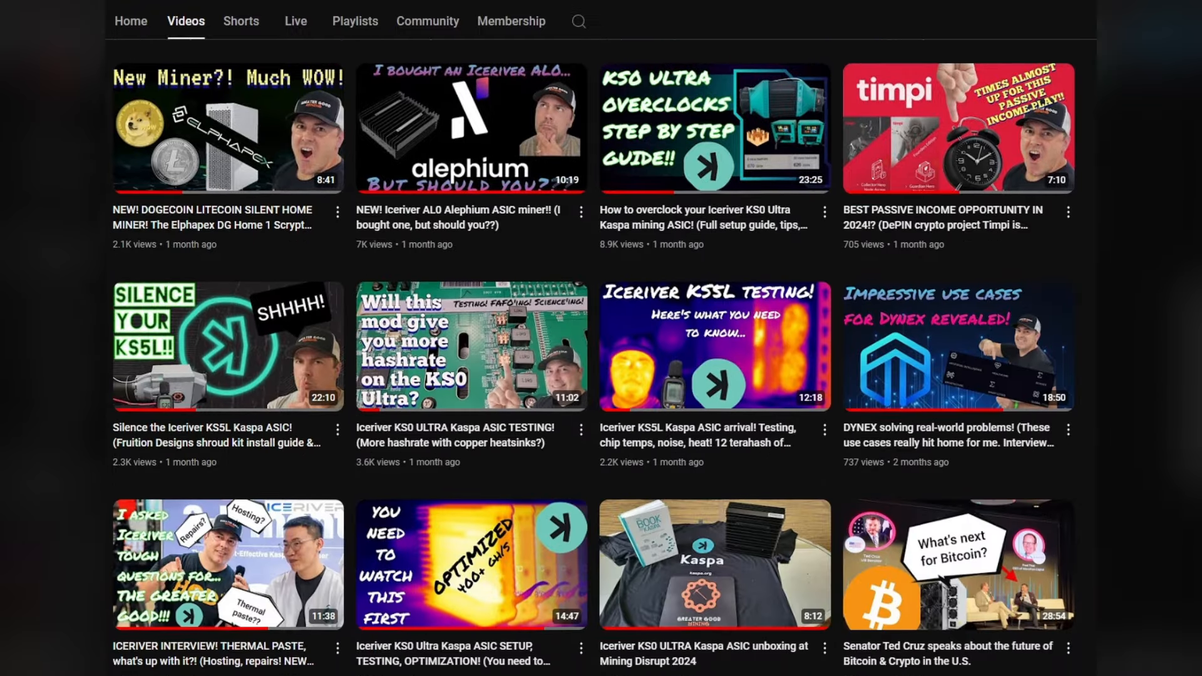
pyautogui.scroll(3)
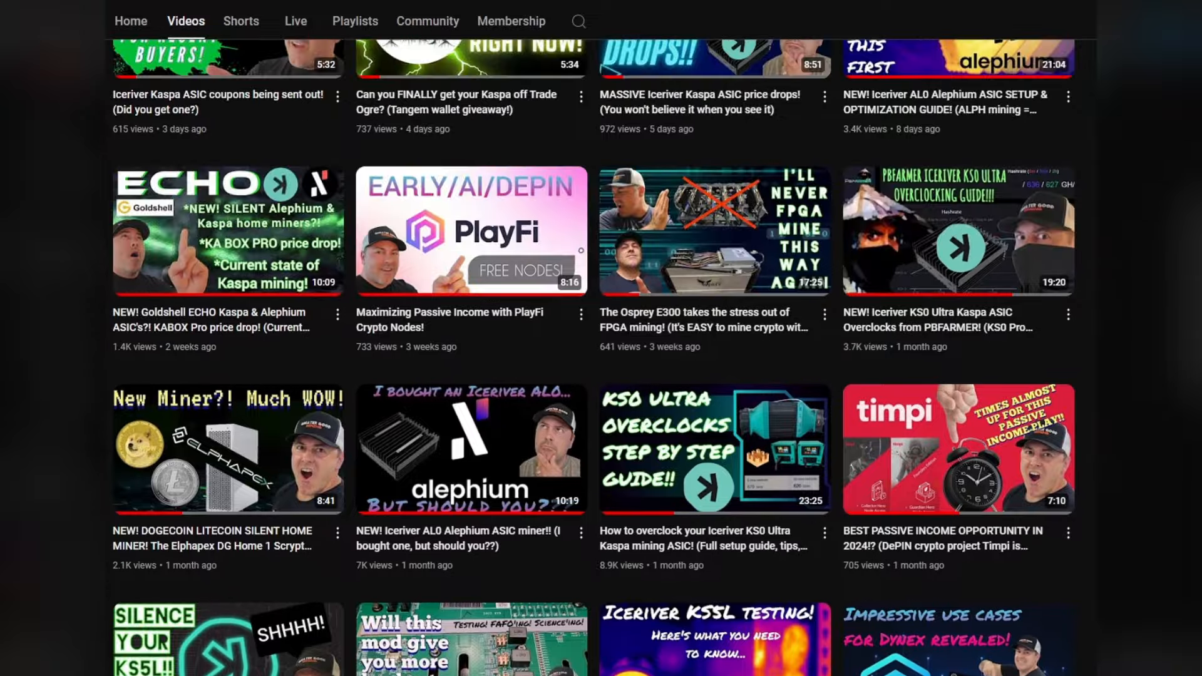
pyautogui.scroll(3)
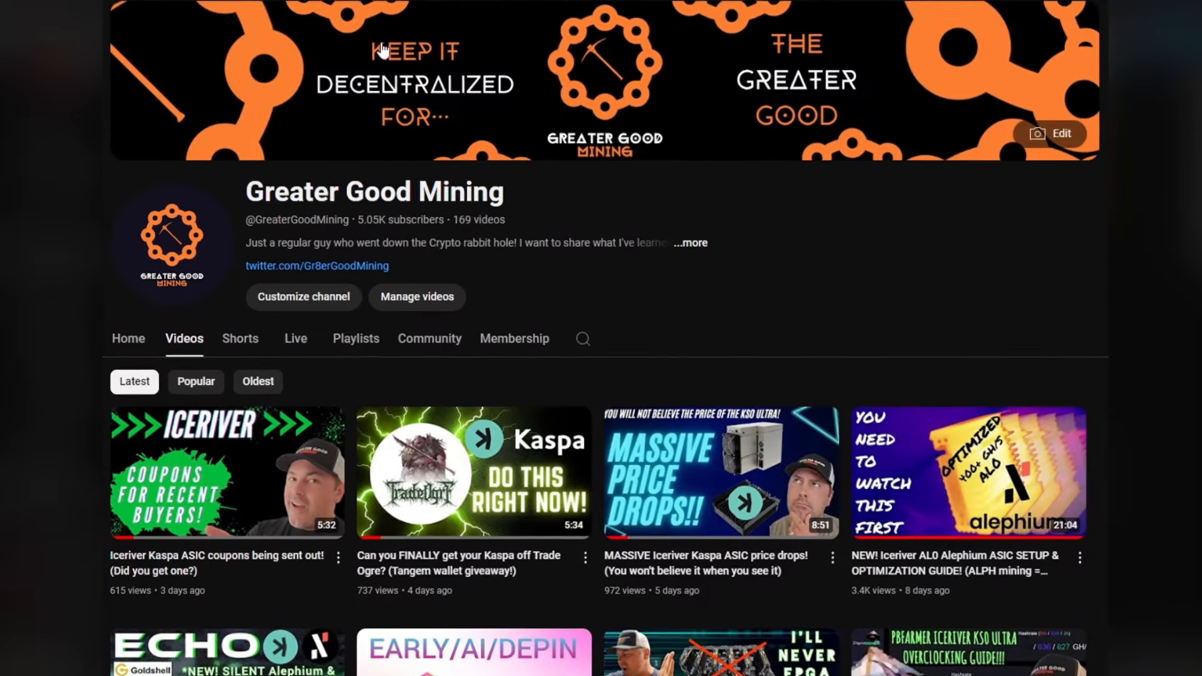
pyautogui.scroll(-3)
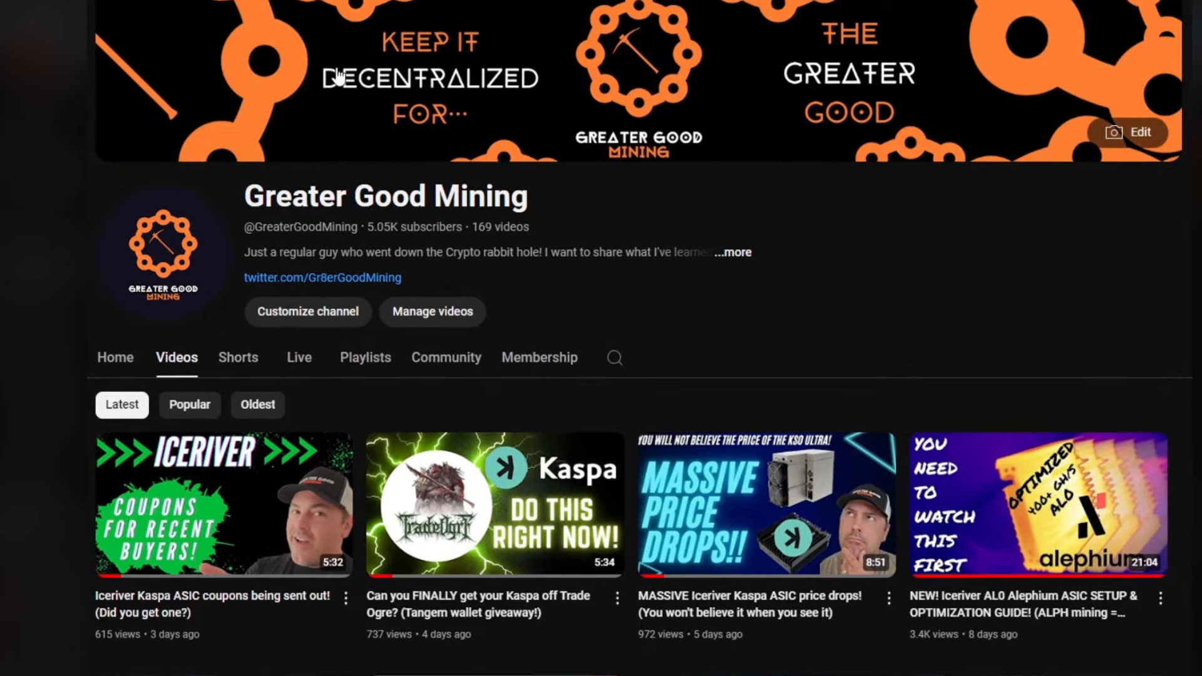